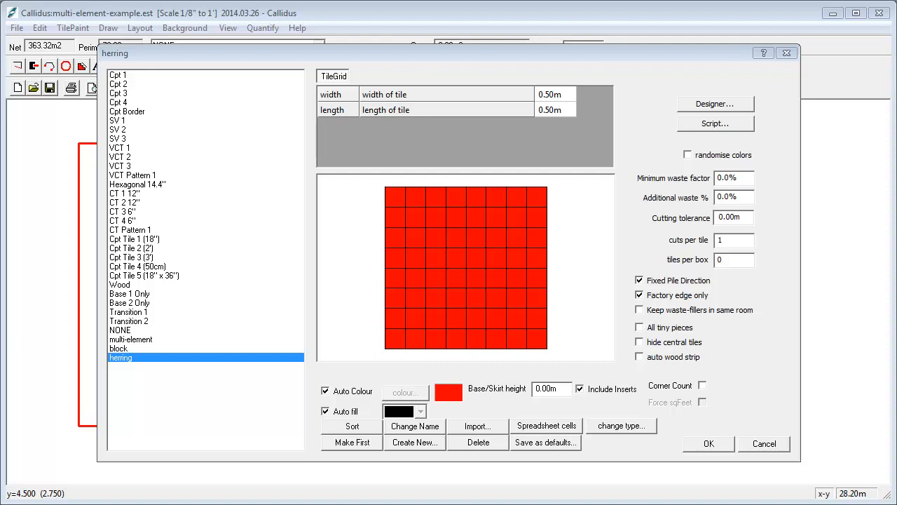
pyautogui.moveTo(110, 380)
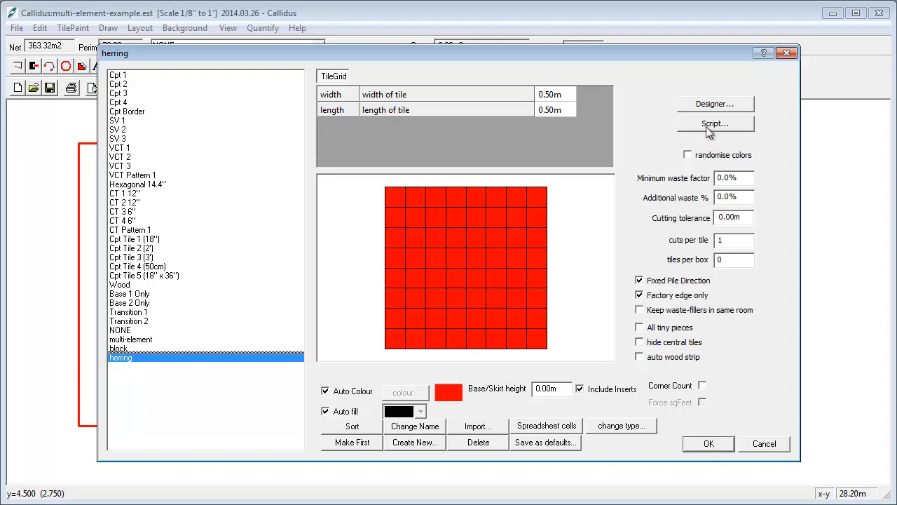
# Replace the herring tile's existing grid with a new, empty tile script
pyautogui.click(714, 124)
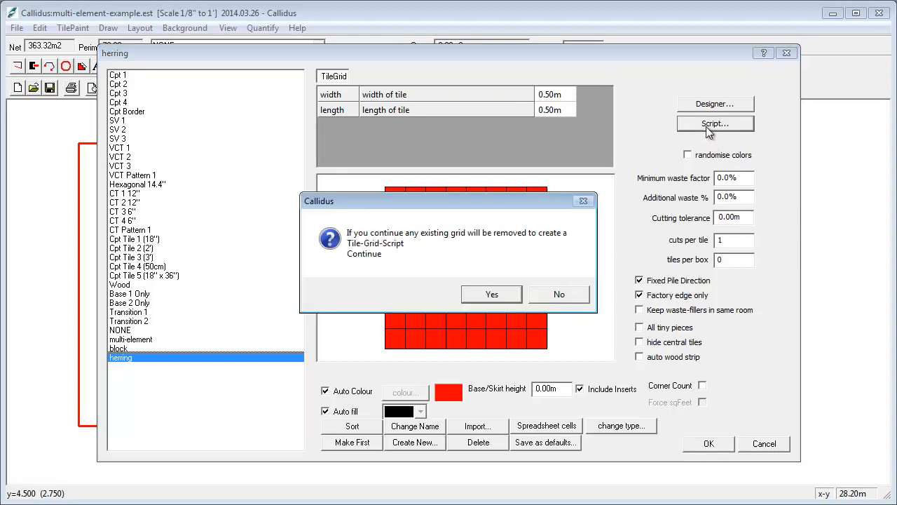
pyautogui.click(491, 294)
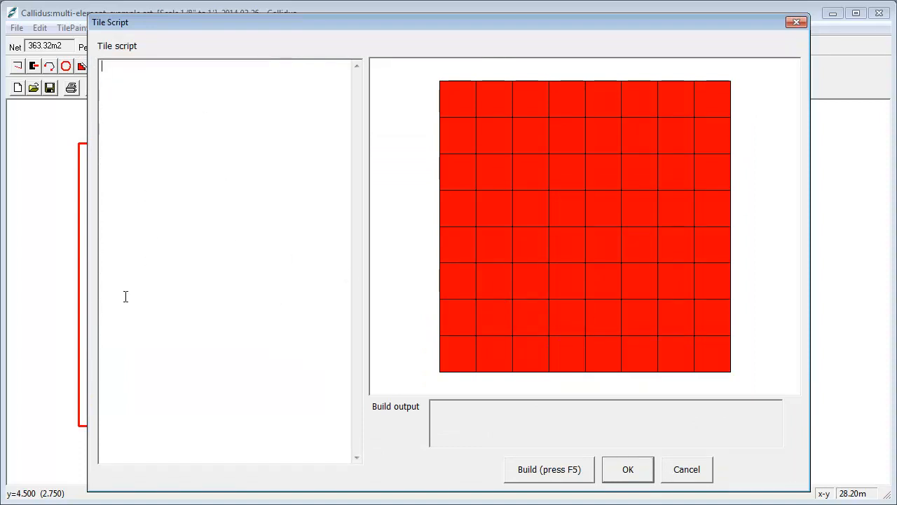
# Enter the script 'herring 1 .25' and build the red herringbone preview
pyautogui.write('herring')
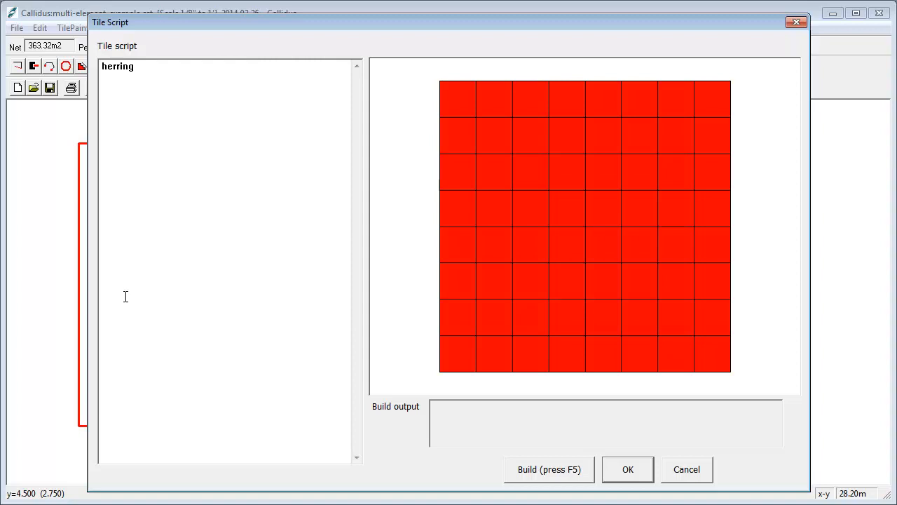
pyautogui.write('1 .2')
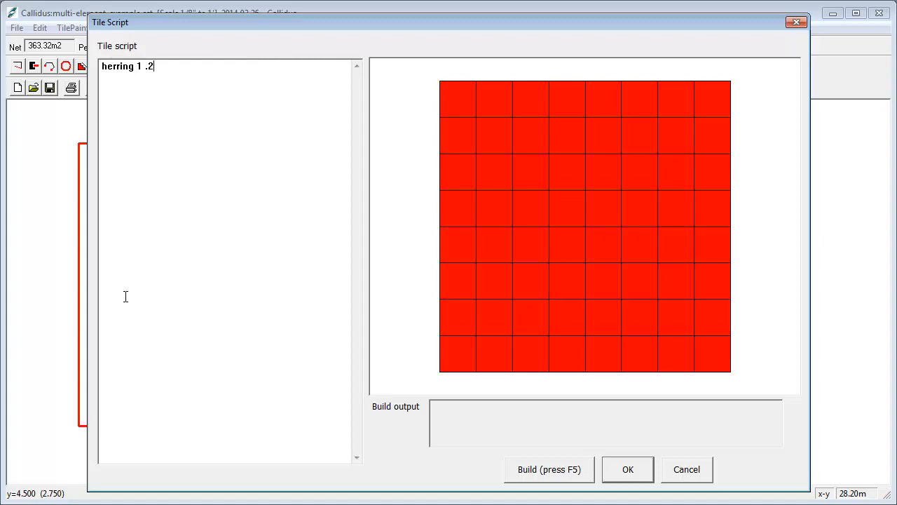
pyautogui.write('5')
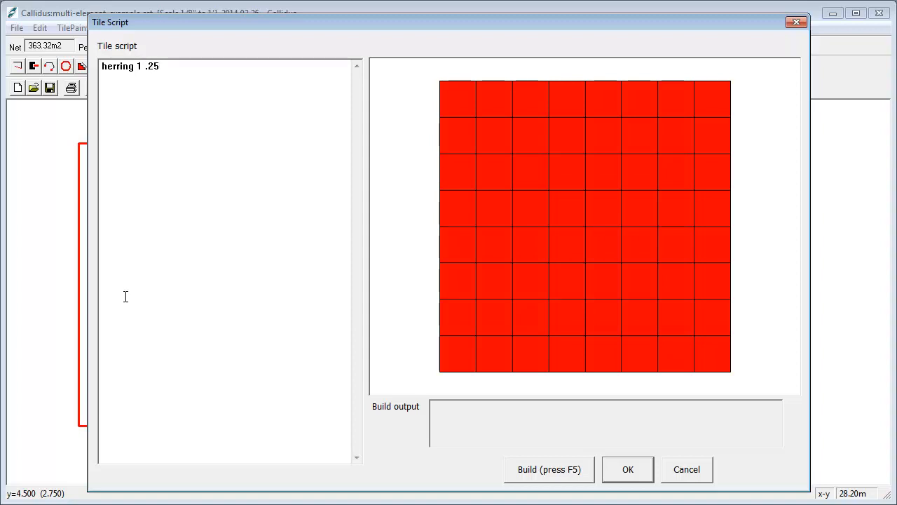
pyautogui.click(548, 469)
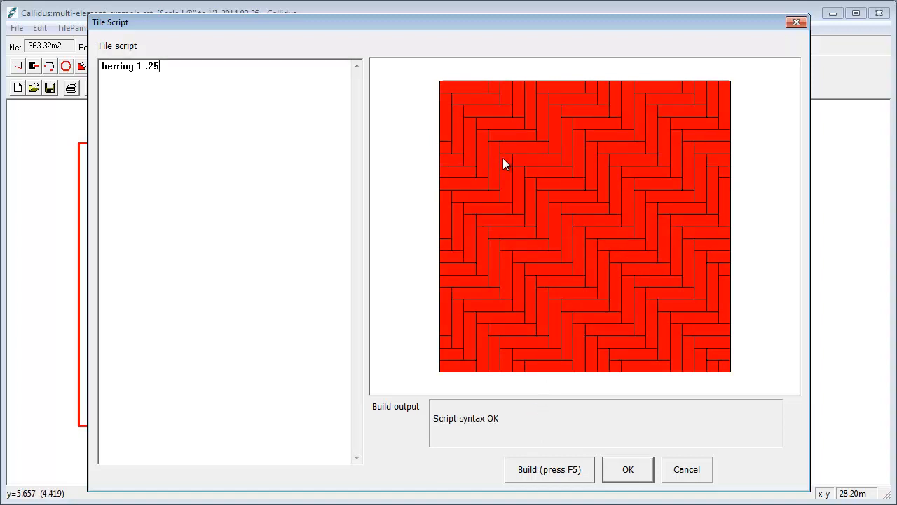
pyautogui.moveTo(645, 271)
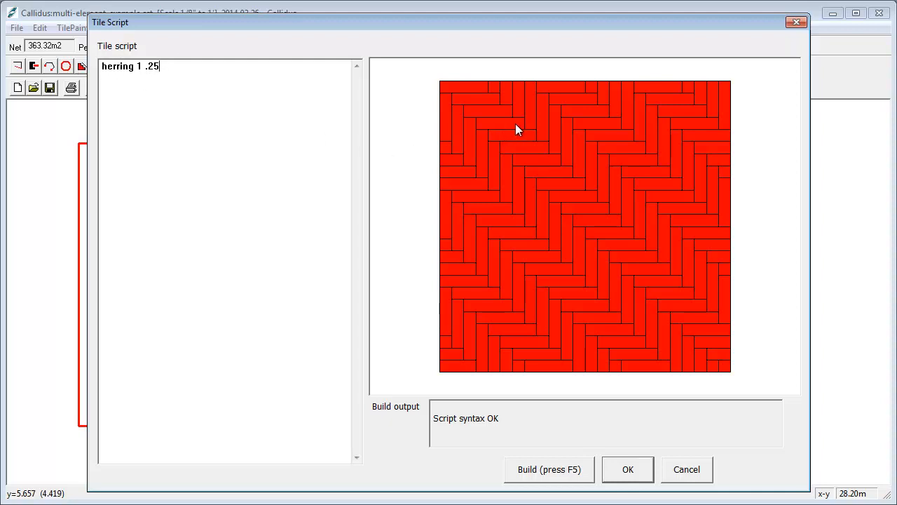
pyautogui.moveTo(524, 132)
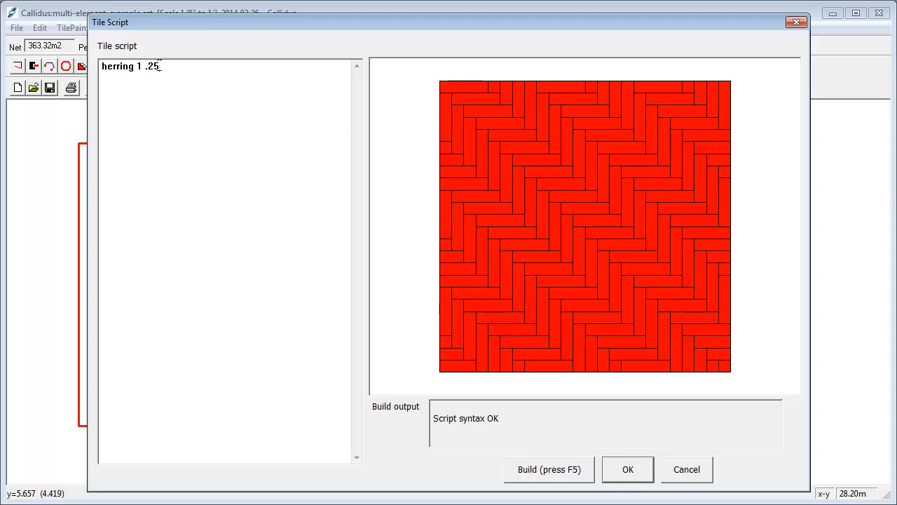
# Change the herring width to .23 and rebuild the preview
pyautogui.press('BackSpace')
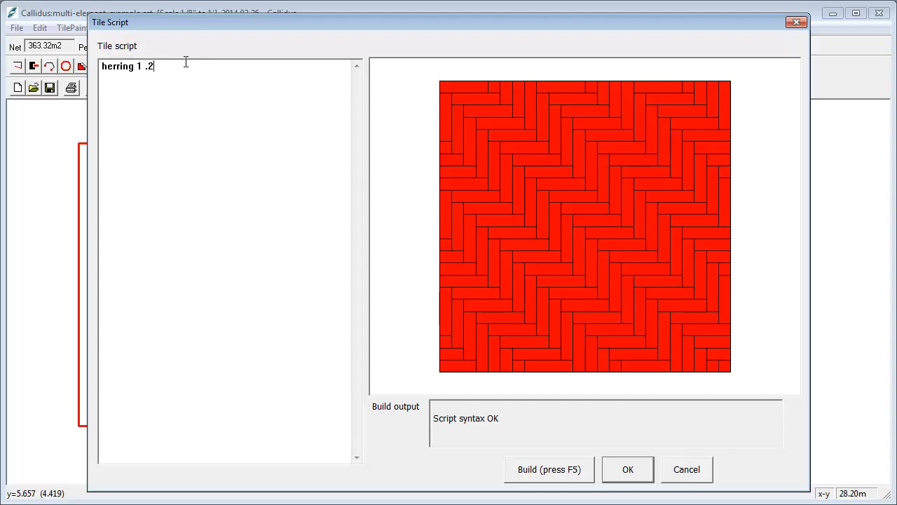
pyautogui.write('3')
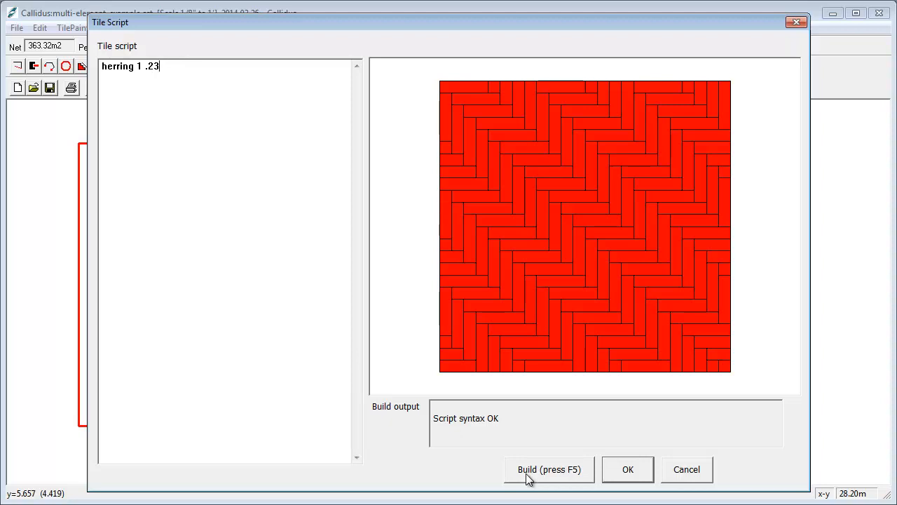
pyautogui.click(549, 468)
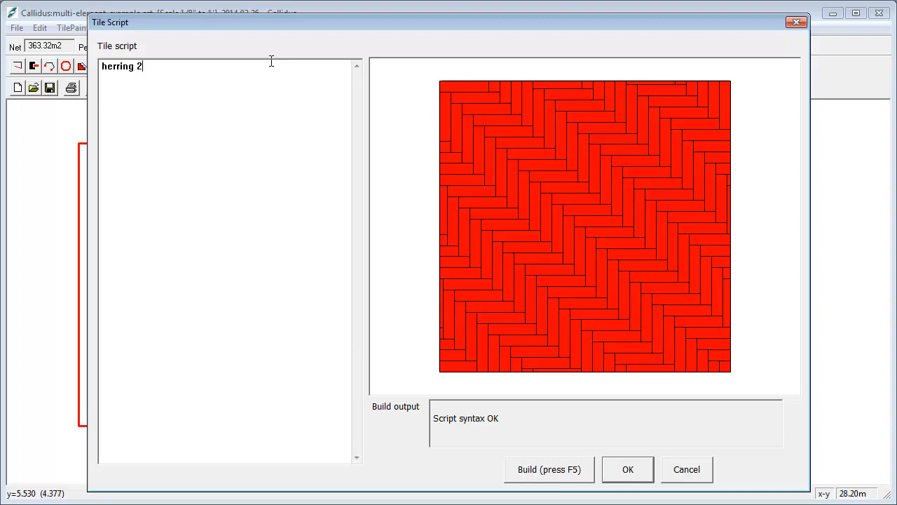
# Try herring 2' 3'' for a much finer, denser herringbone
pyautogui.write("'")
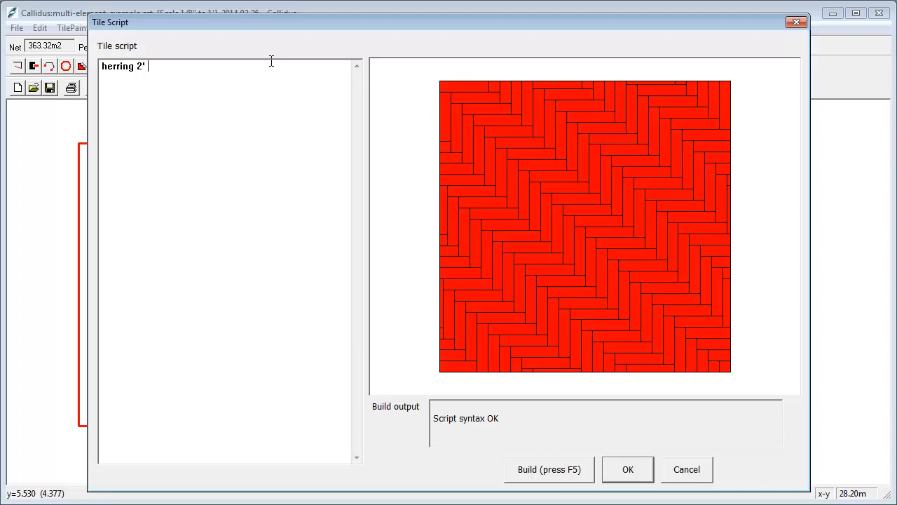
pyautogui.write("3''")
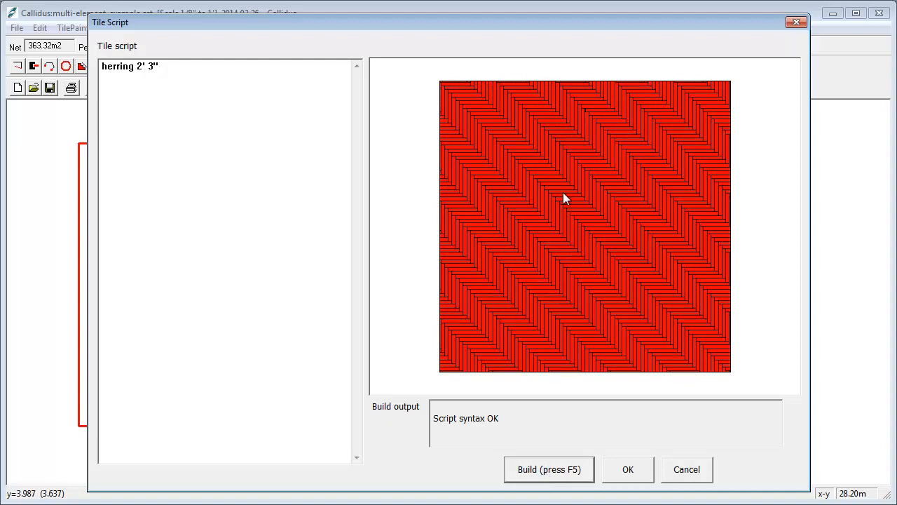
pyautogui.moveTo(629, 232)
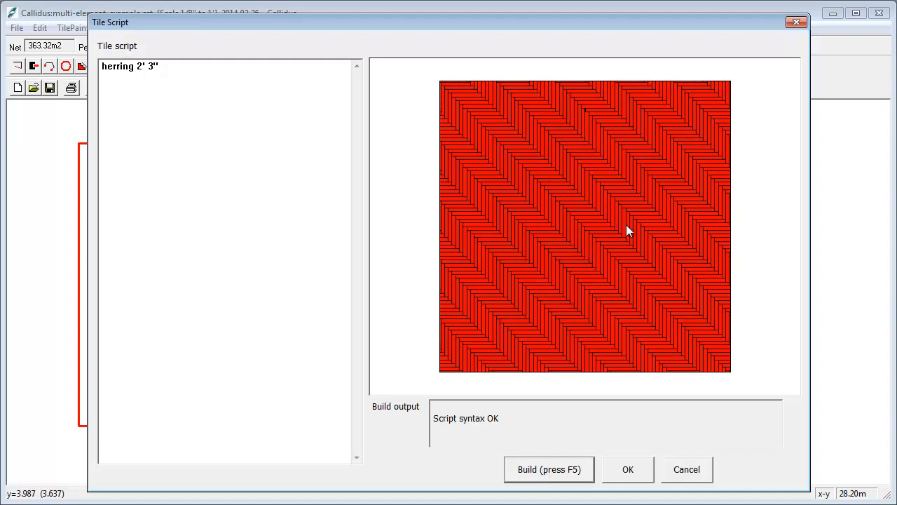
pyautogui.click(170, 66)
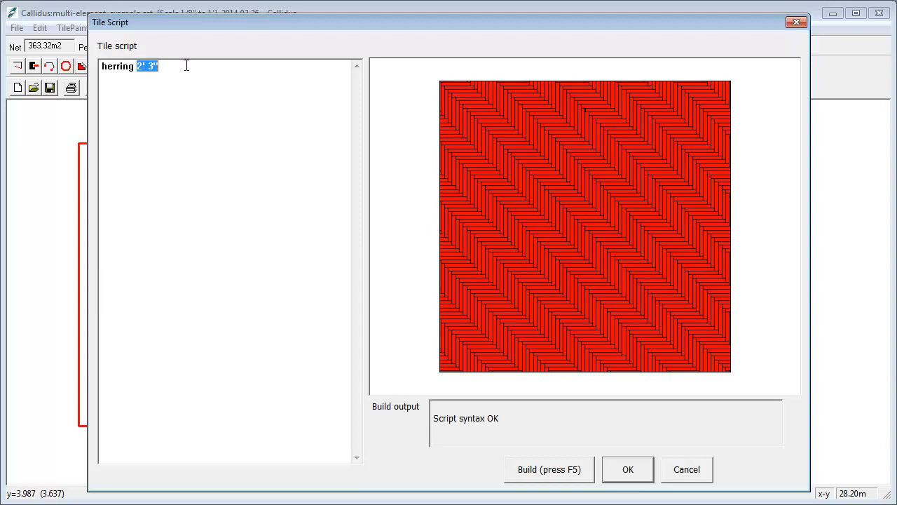
# Restore 'herring 1 .25', add a 'col blue green' line, and build blue-green planks
pyautogui.write('1')
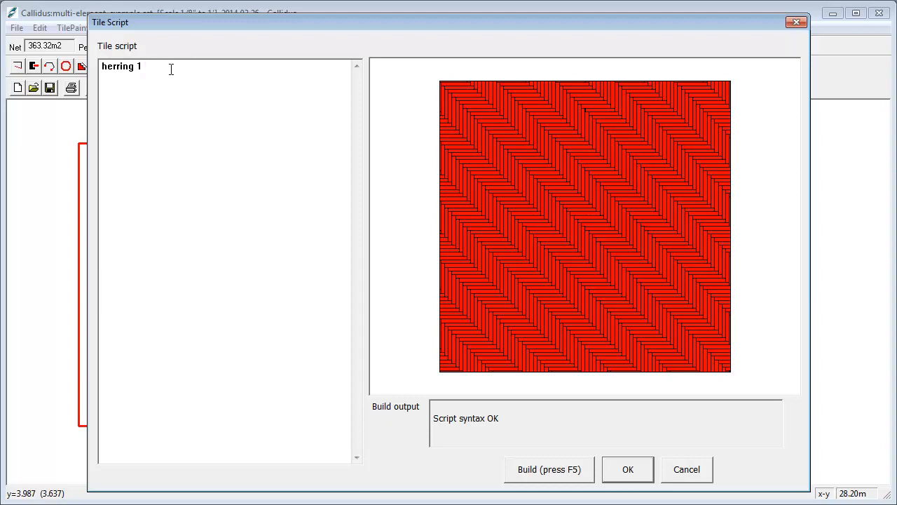
pyautogui.write('.25')
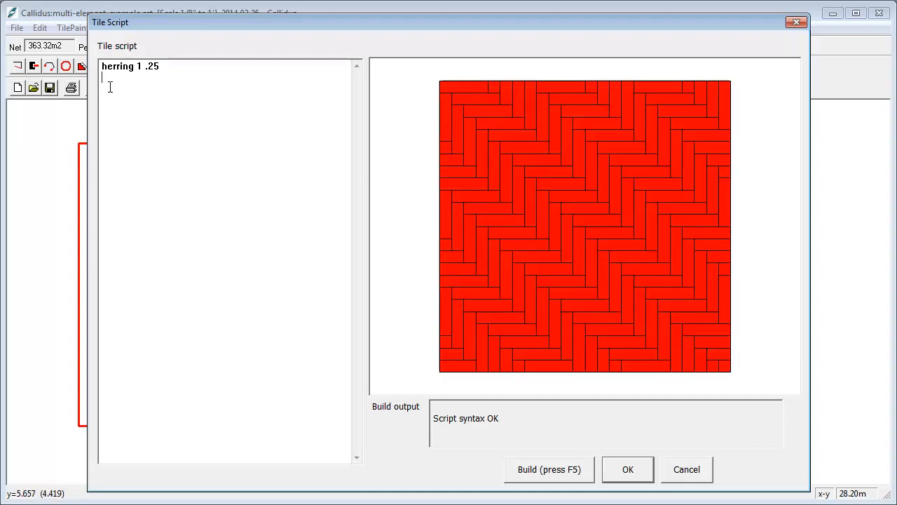
pyautogui.write('col')
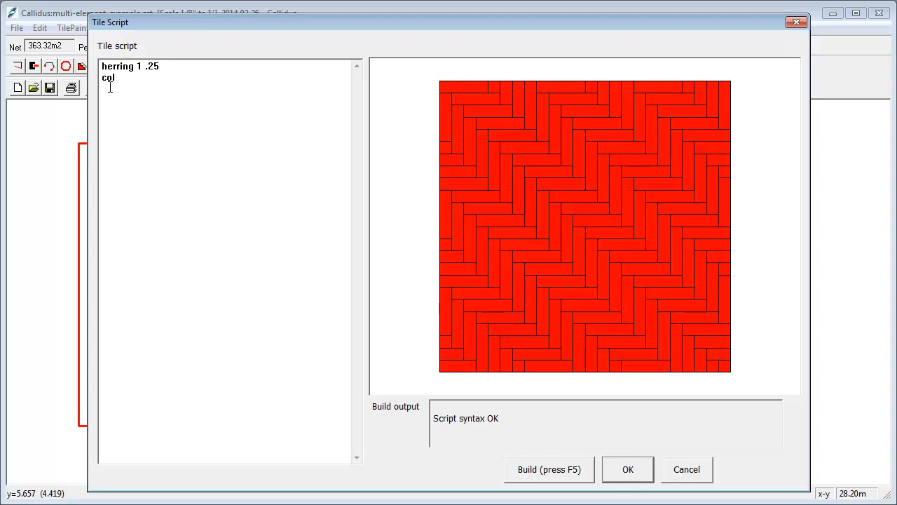
pyautogui.write('blue gre')
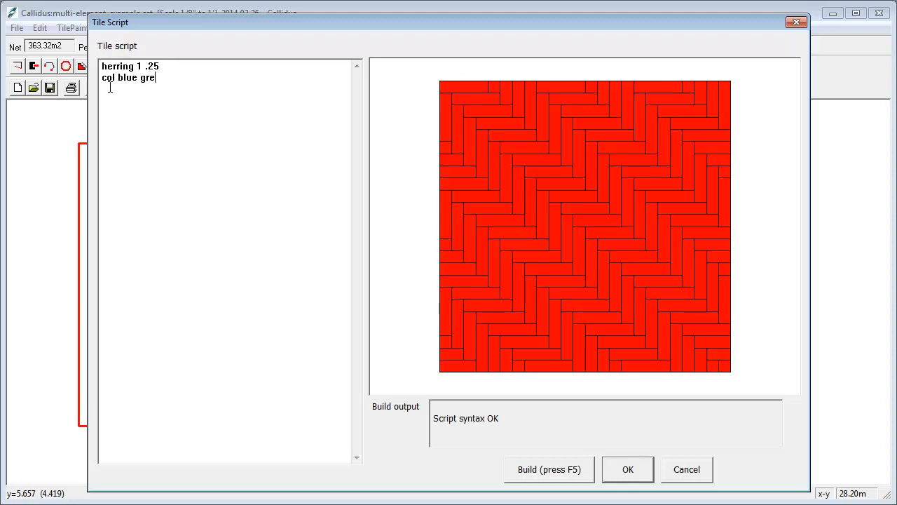
pyautogui.write('en')
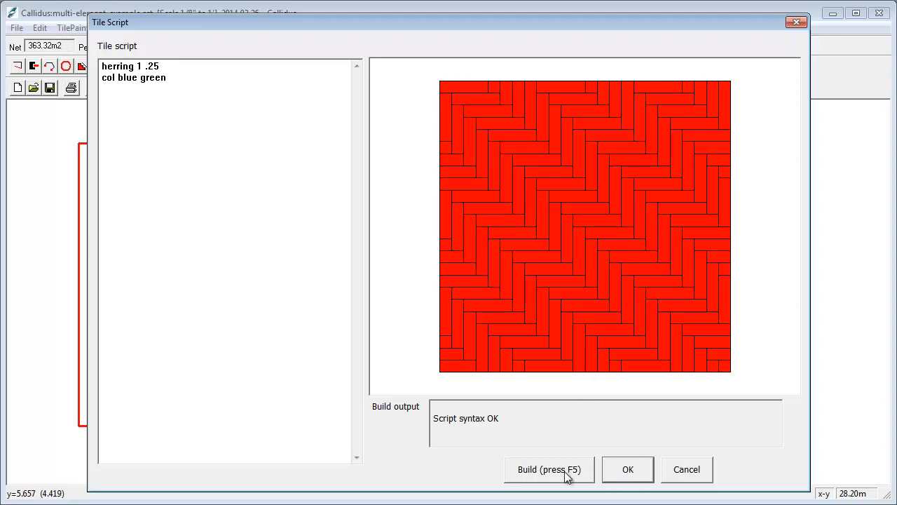
pyautogui.click(549, 468)
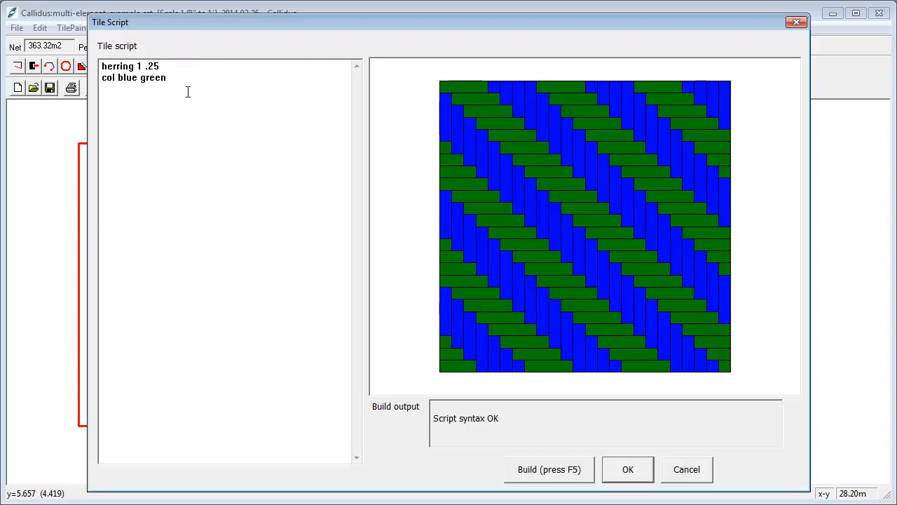
pyautogui.moveTo(552, 191)
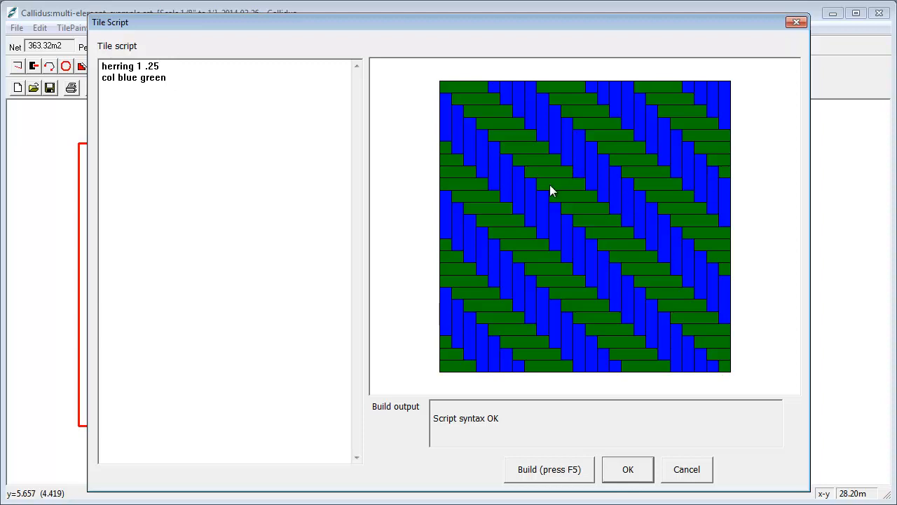
pyautogui.moveTo(581, 246)
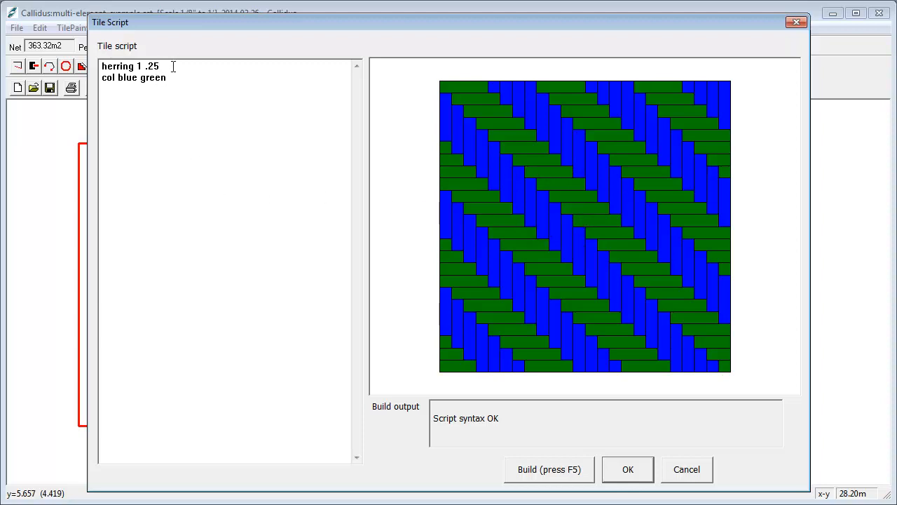
# Make it 'herring 1 .25 3' with colours blue, green, orange, yellow, gray, white
pyautogui.click(161, 66)
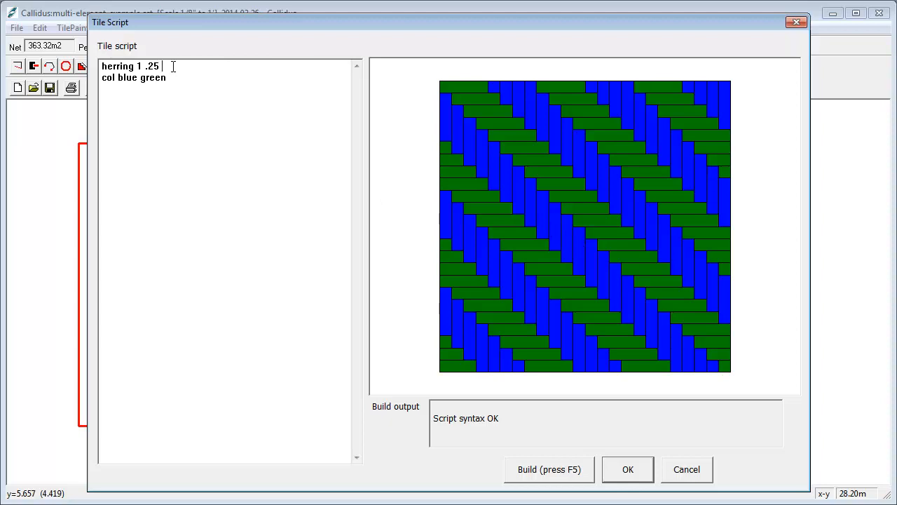
pyautogui.write('3')
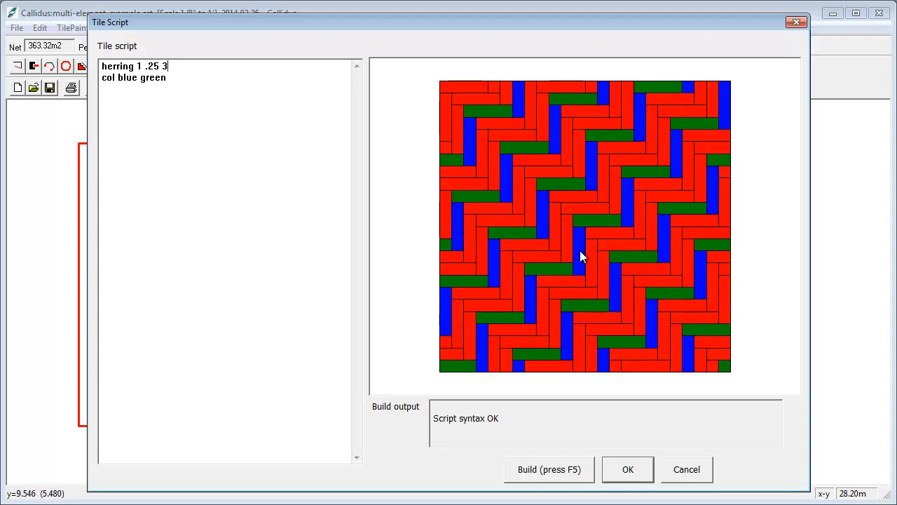
pyautogui.moveTo(554, 203)
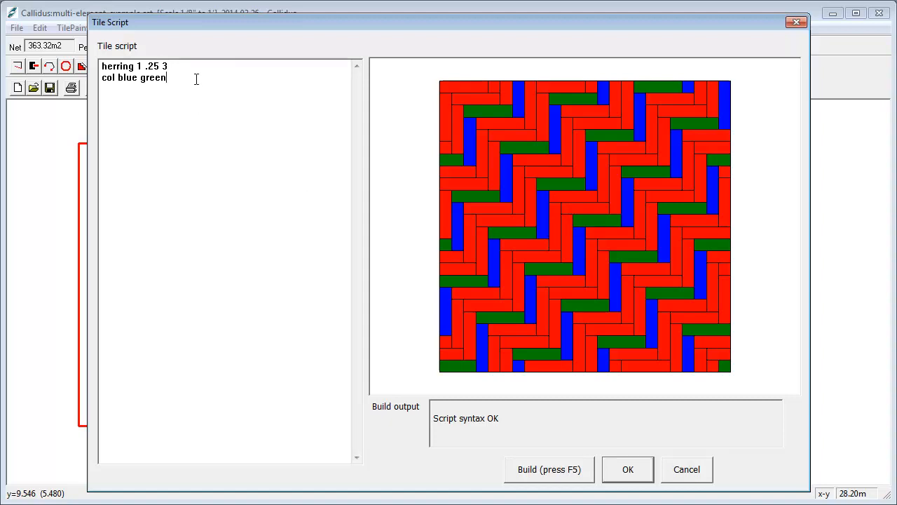
pyautogui.write('ora')
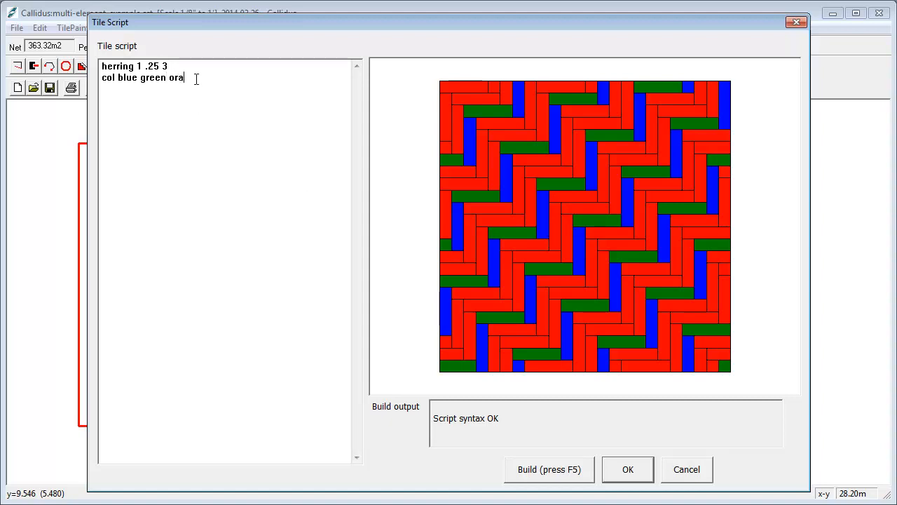
pyautogui.write('ge yellow')
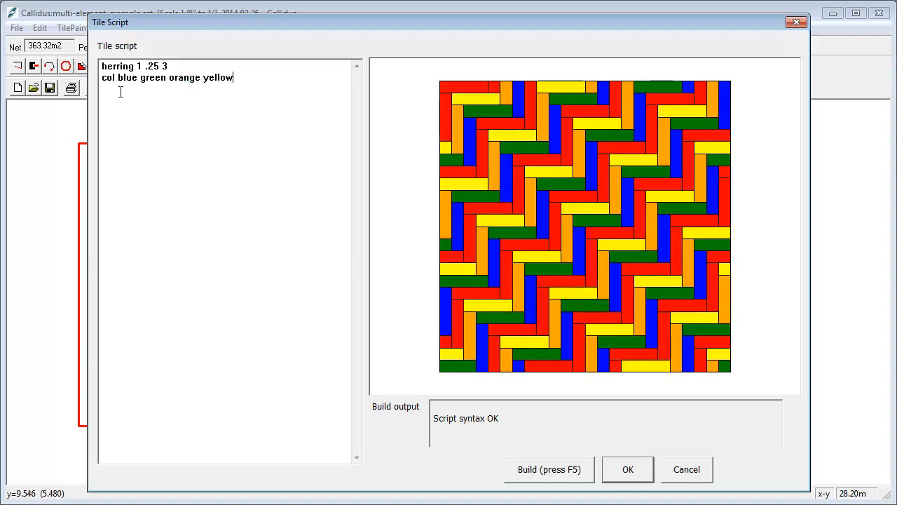
pyautogui.moveTo(585, 265)
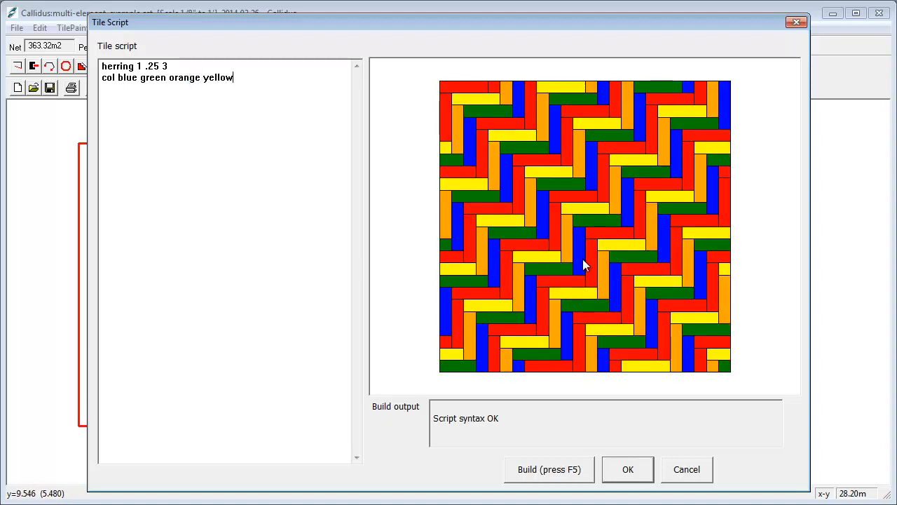
pyautogui.moveTo(592, 226)
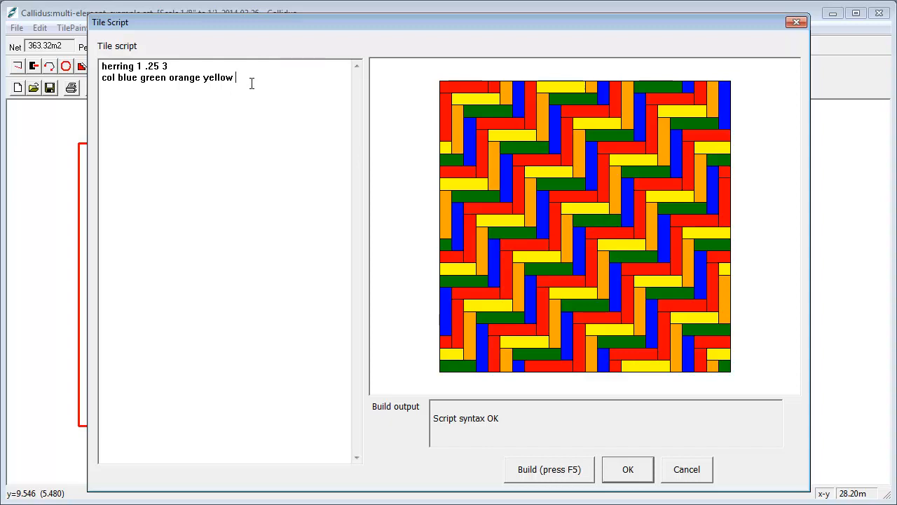
pyautogui.write('gray')
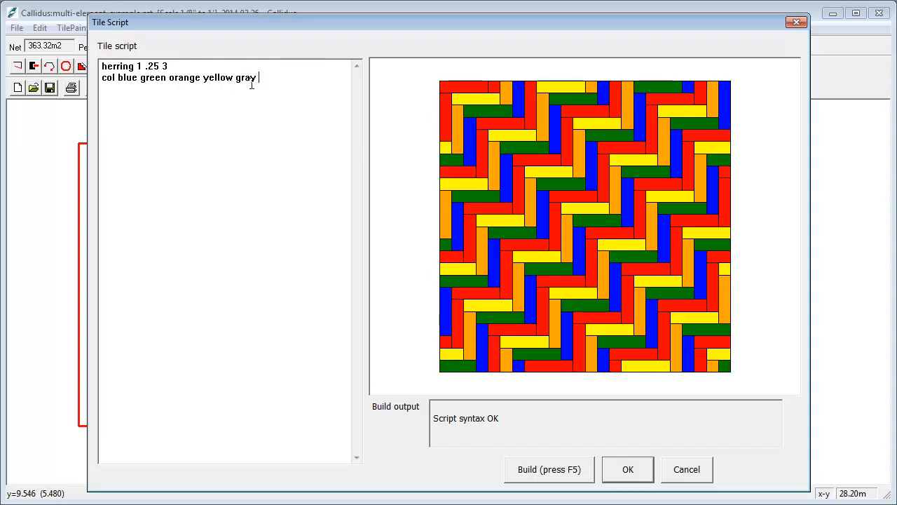
pyautogui.write('white')
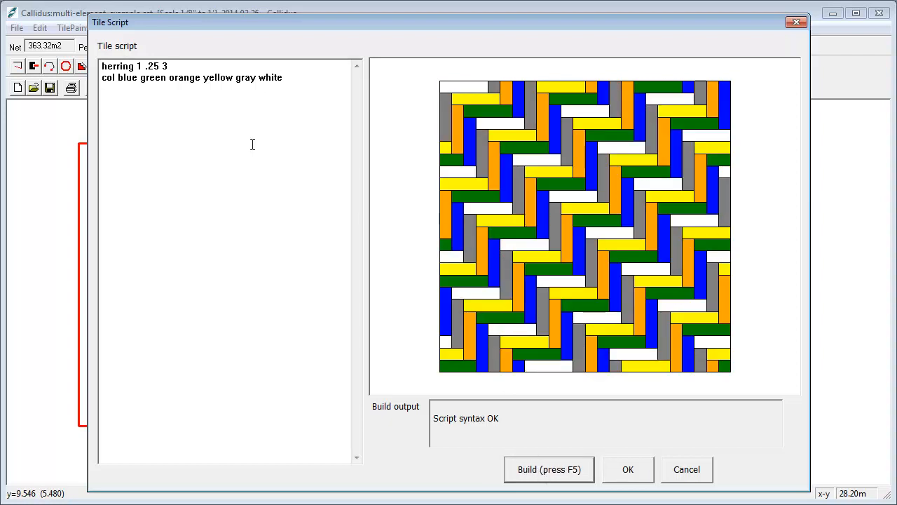
pyautogui.moveTo(102, 66); pyautogui.dragTo(283, 77)
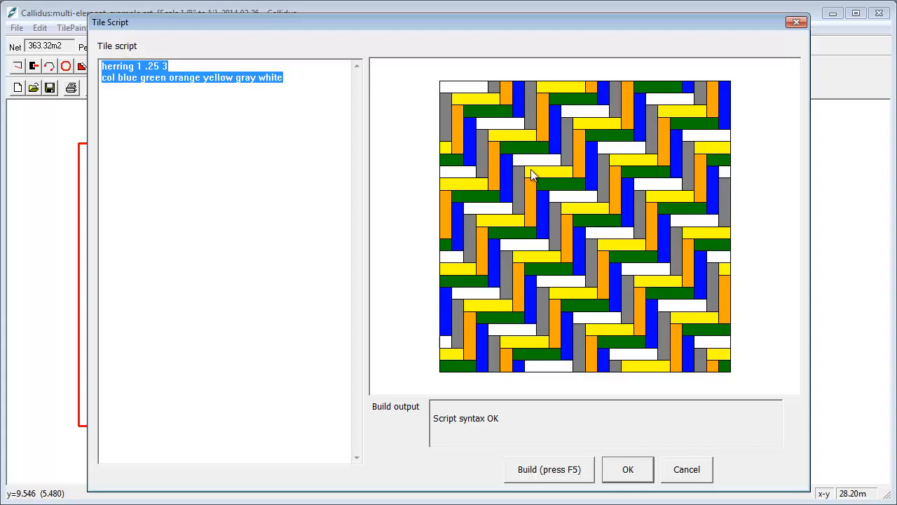
pyautogui.moveTo(505, 163)
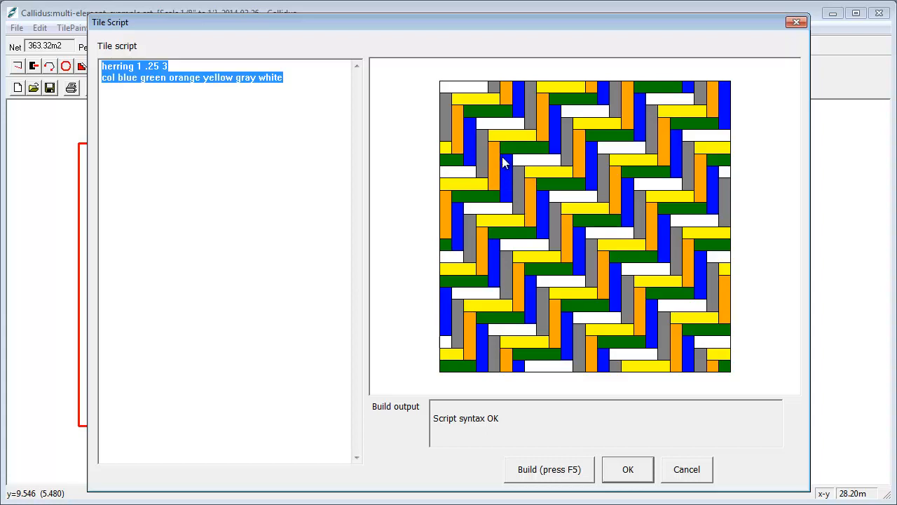
pyautogui.moveTo(527, 214)
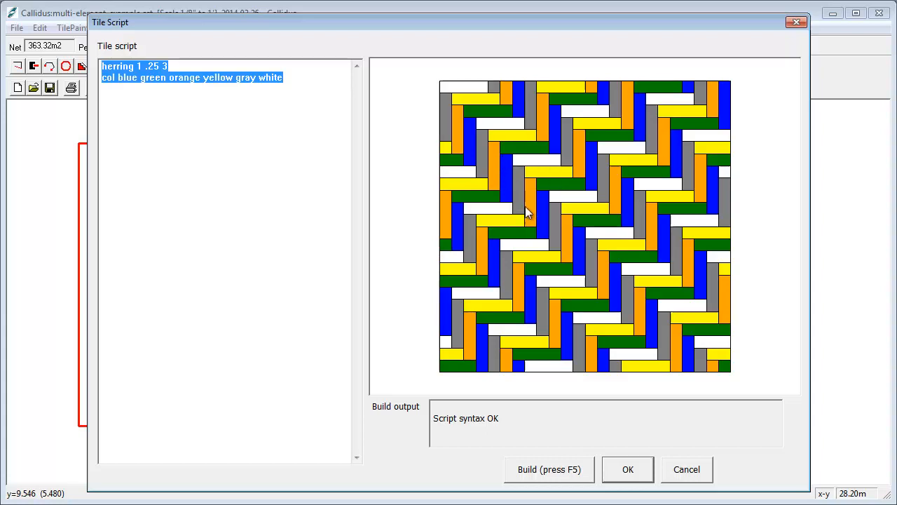
pyautogui.moveTo(628, 469)
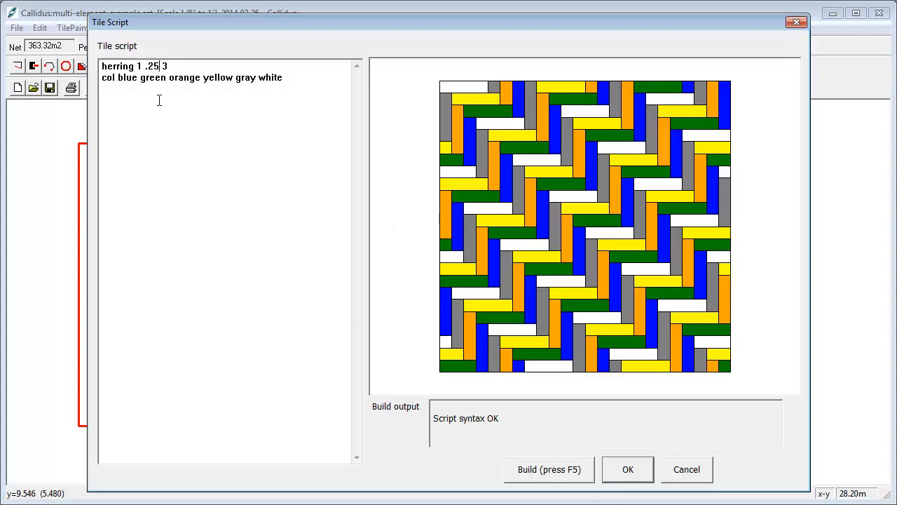
# Change the plank width in the herring line from .25 to .223
pyautogui.write('2')
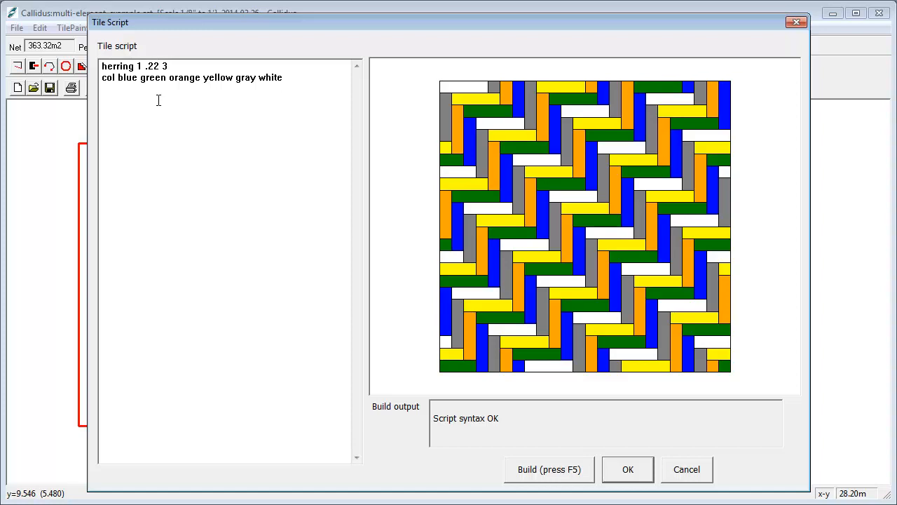
pyautogui.write('3')
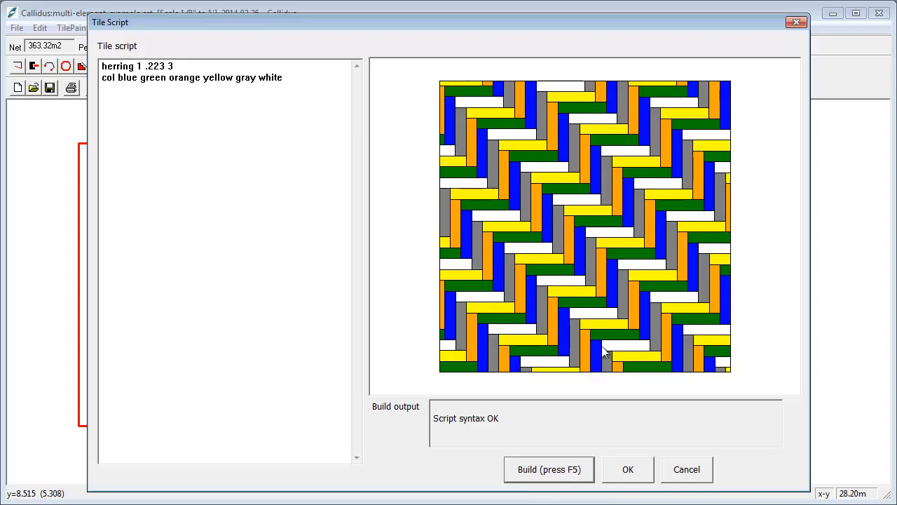
pyautogui.moveTo(658, 458)
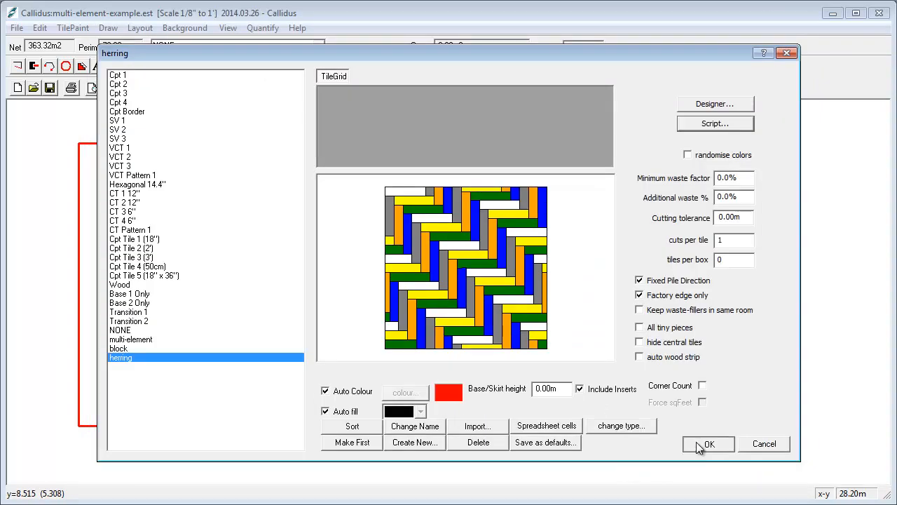
# Make herring the current material and fill the room outline with it
pyautogui.click(708, 444)
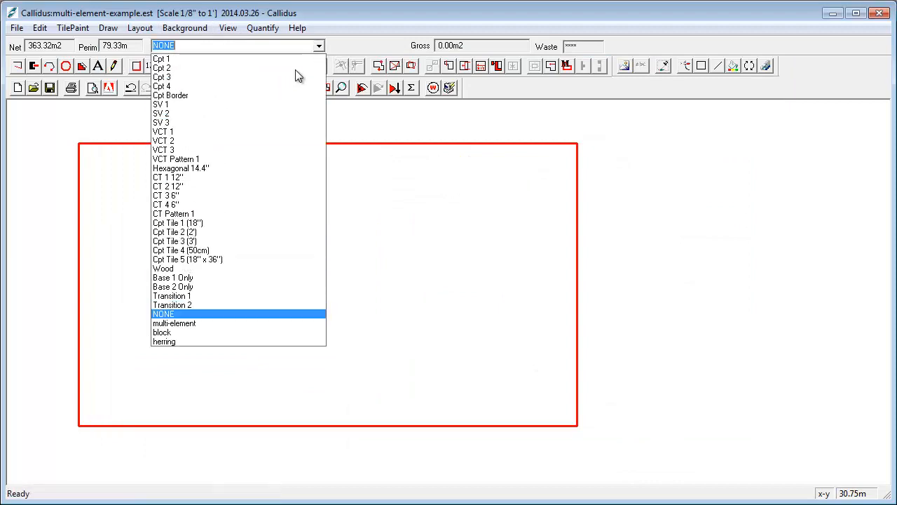
pyautogui.click(164, 342)
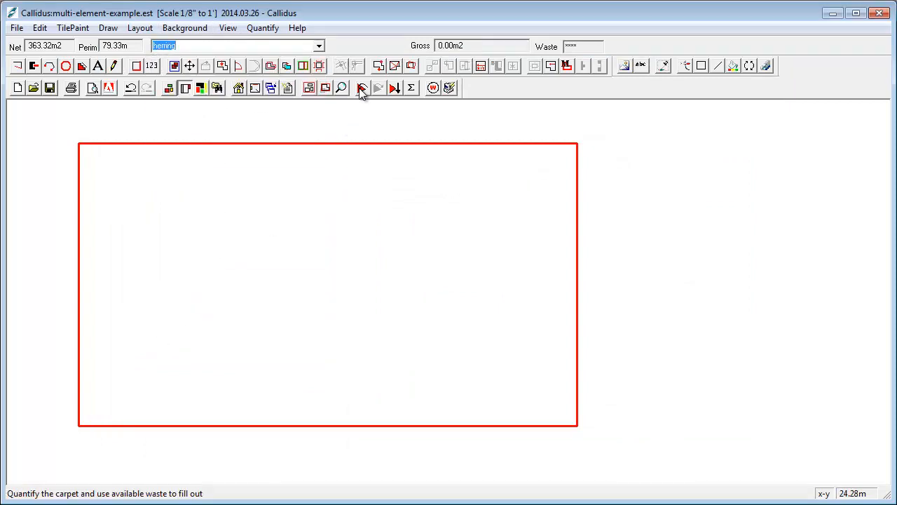
pyautogui.click(362, 87)
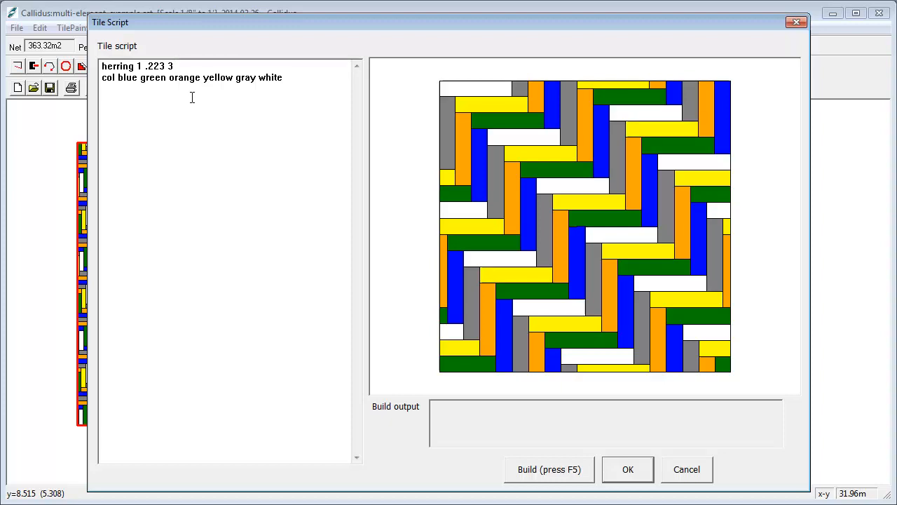
# Append a key-square value to the herring line, trying 1 then 2
pyautogui.write('1')
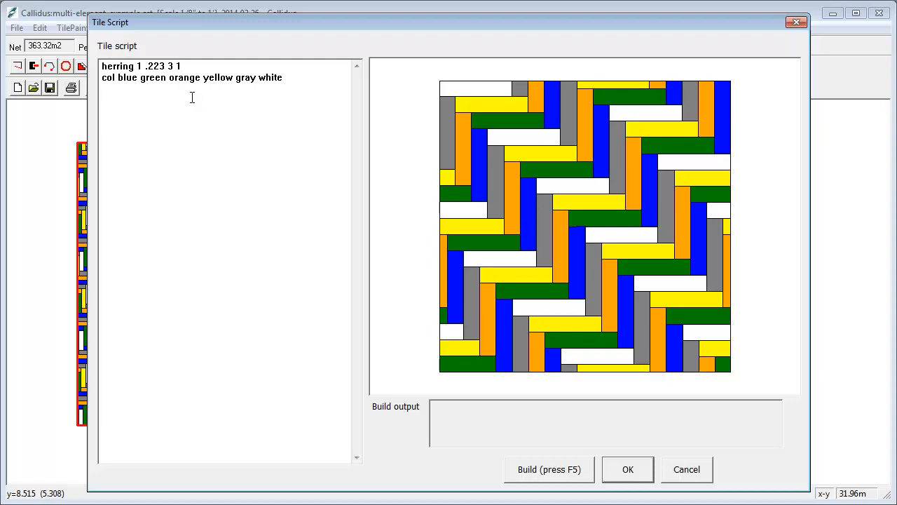
pyautogui.click(549, 469)
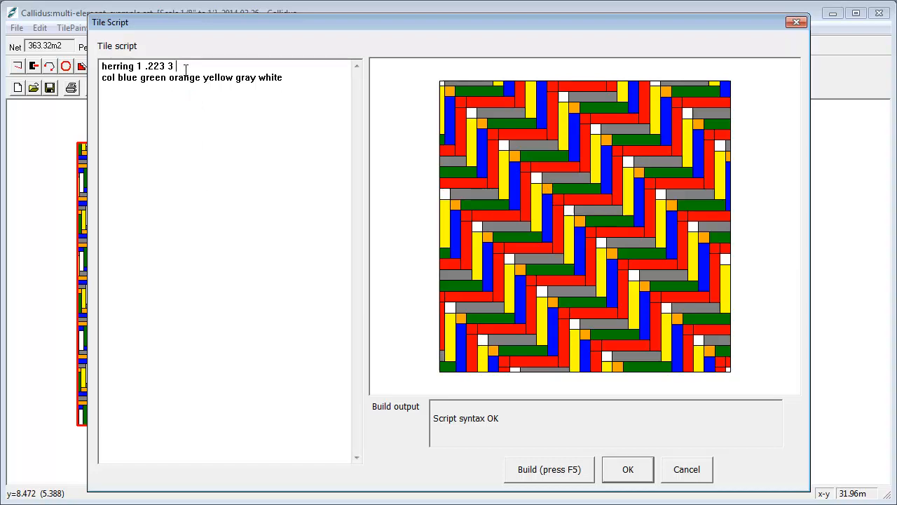
pyautogui.write('2')
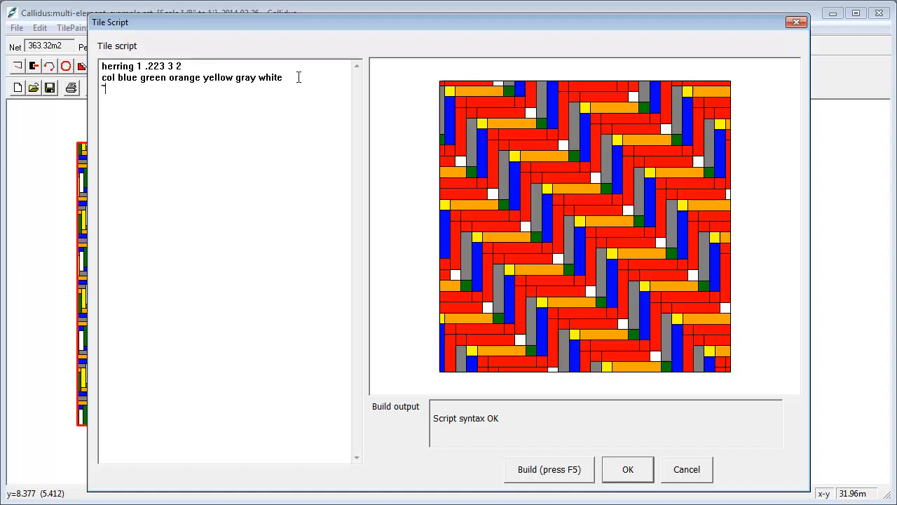
# Add the continuation line '~blue magenta' to bring magenta planks into the pattern
pyautogui.write('~bl')
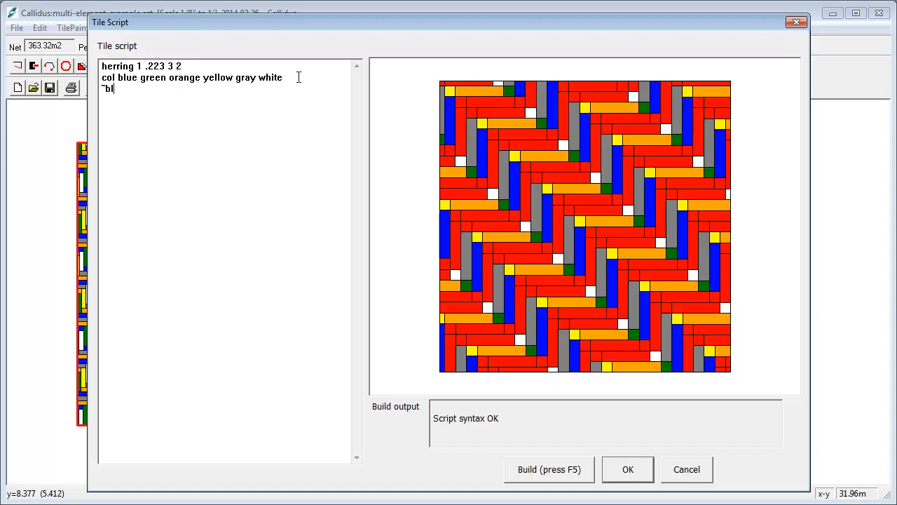
pyautogui.write('u')
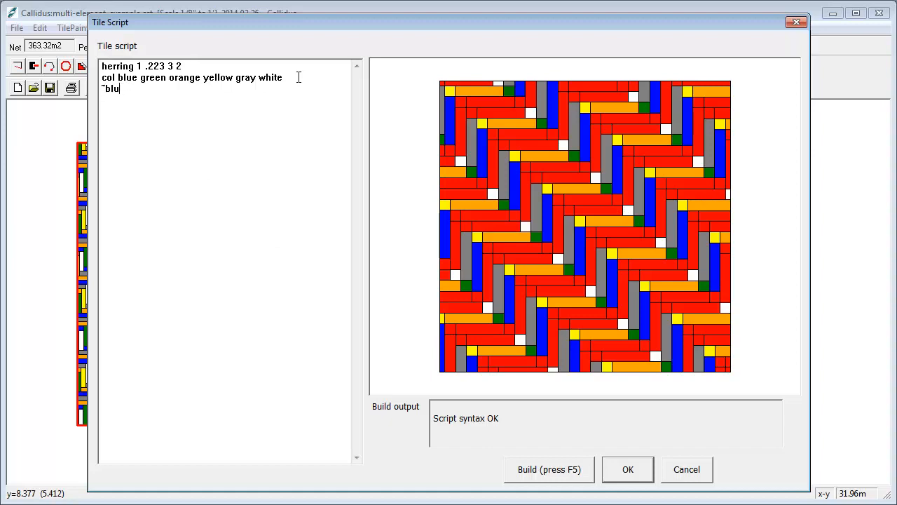
pyautogui.write('e')
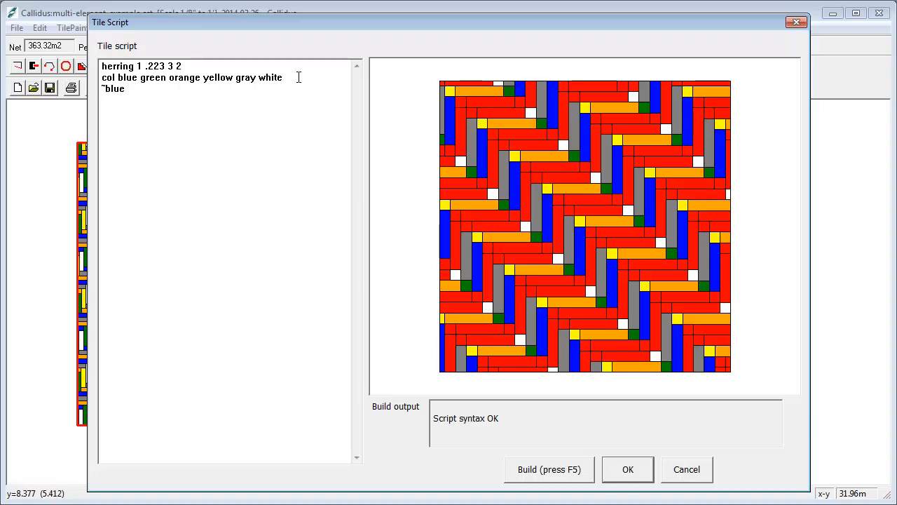
pyautogui.write('magenta')
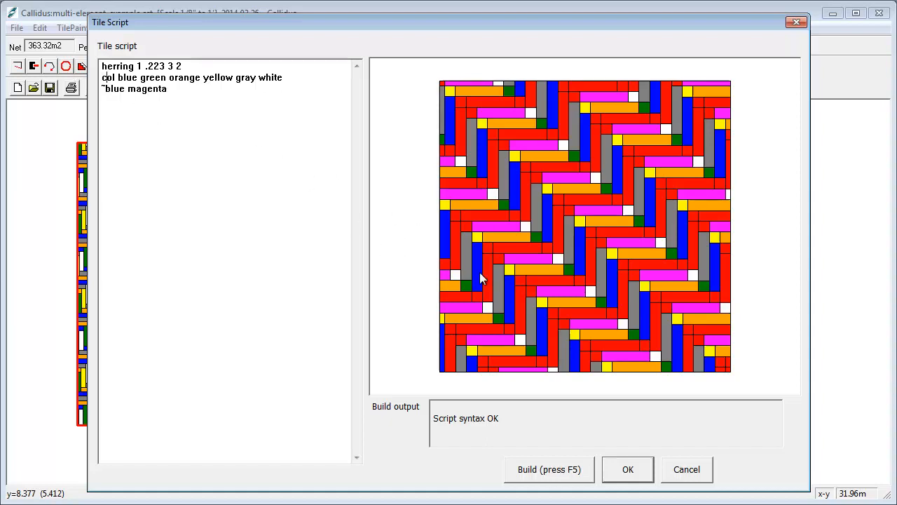
pyautogui.moveTo(455, 273)
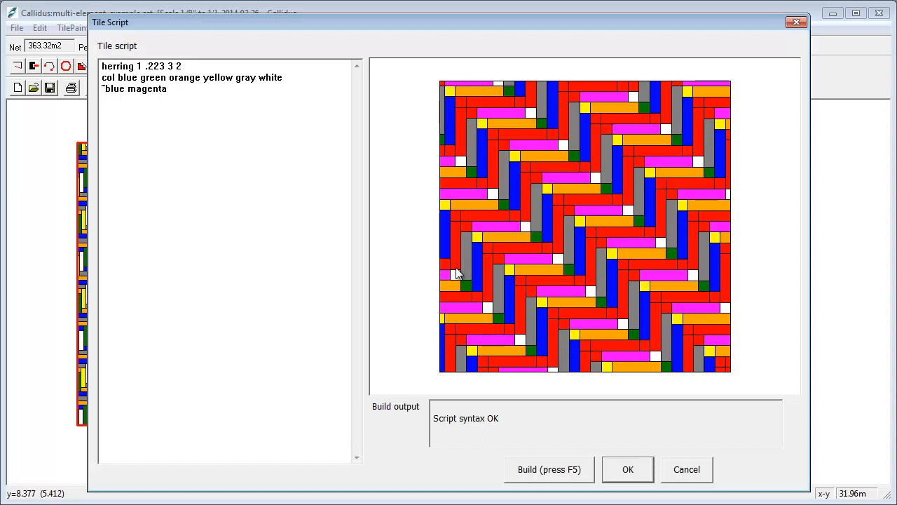
pyautogui.moveTo(455, 286)
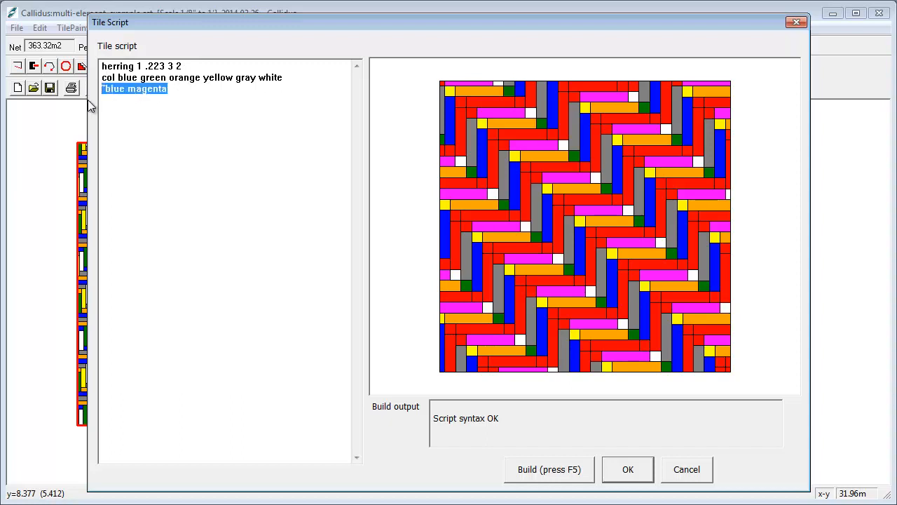
# Delete the '~blue magenta' line and accept the script back to material settings
pyautogui.press('Delete')
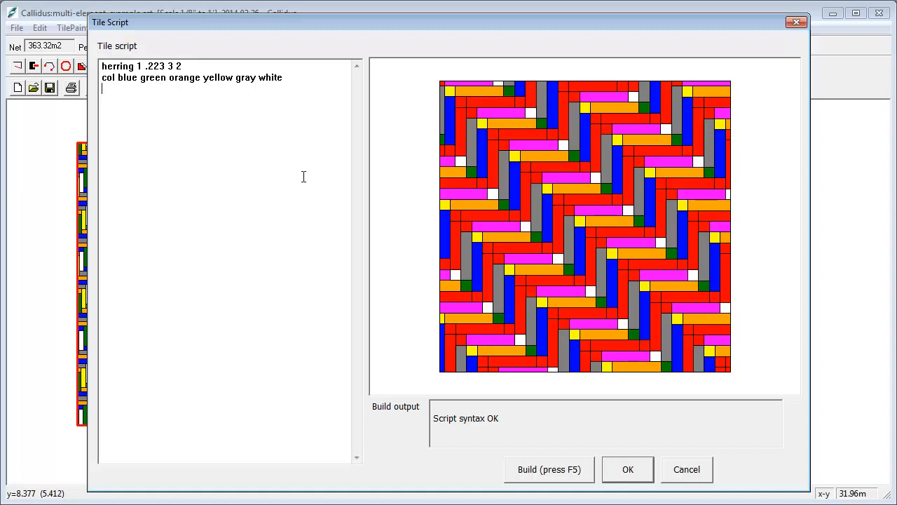
pyautogui.click(627, 468)
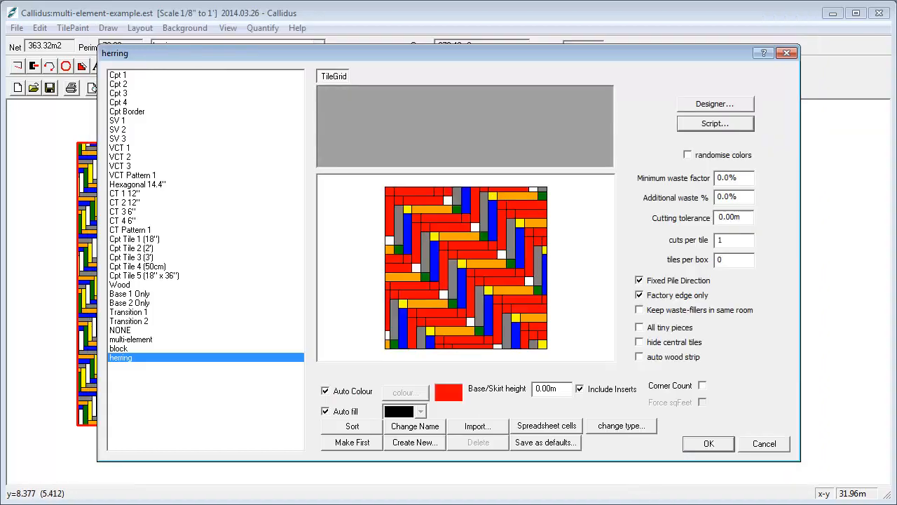